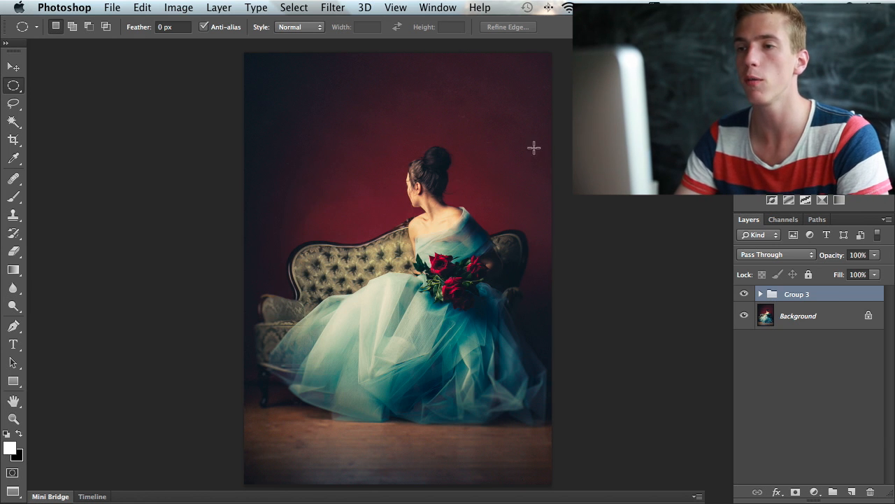
mouse_move(385, 176)
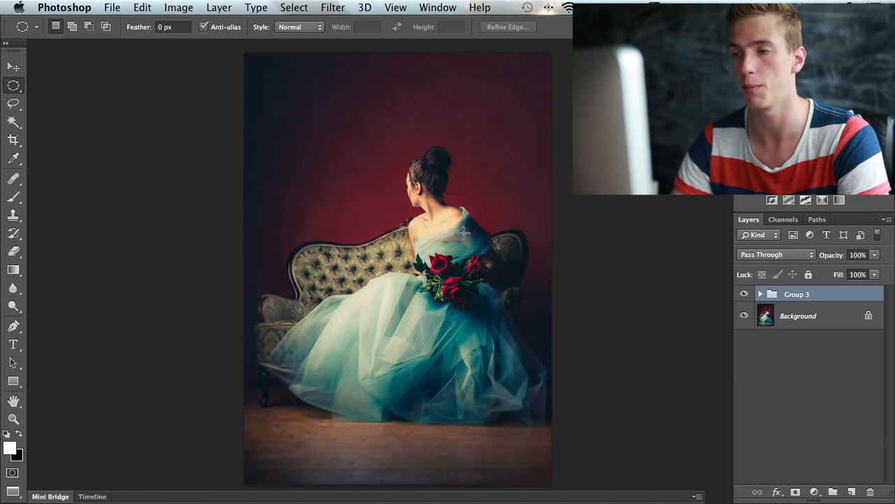
mouse_move(506, 209)
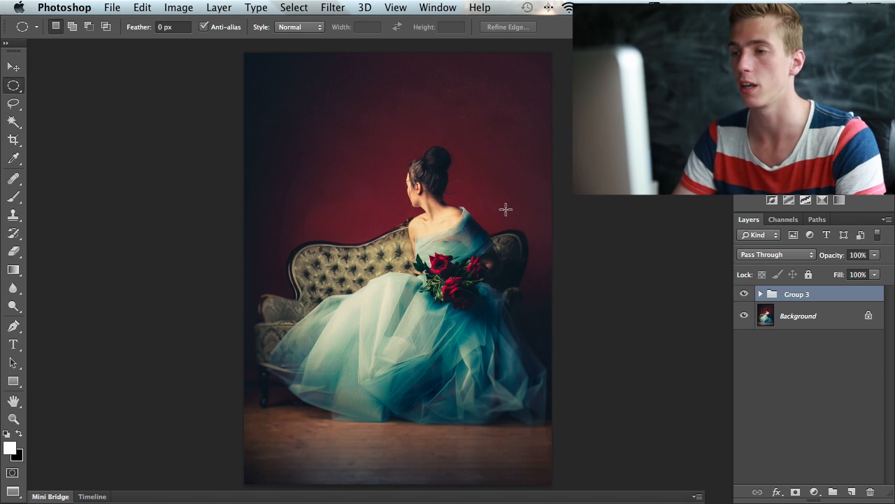
mouse_move(521, 174)
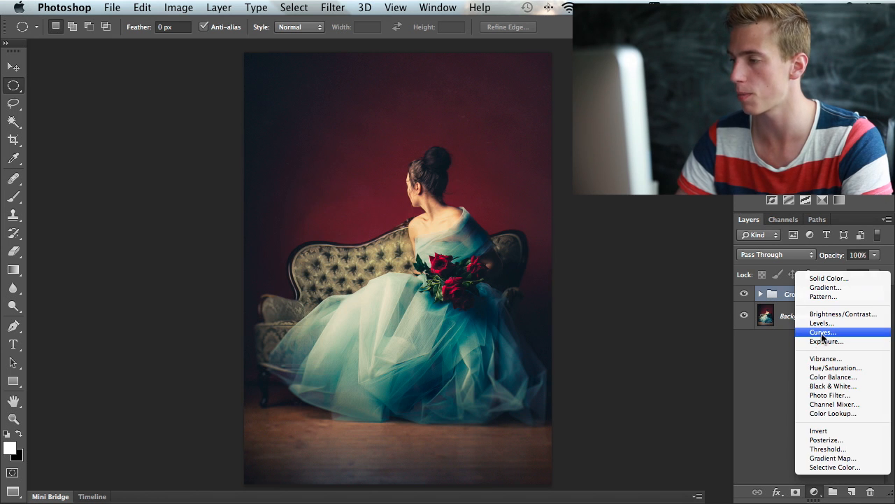
Add a Curves adjustment layer with its midpoint pulled down to darken the midtones.
click(822, 331)
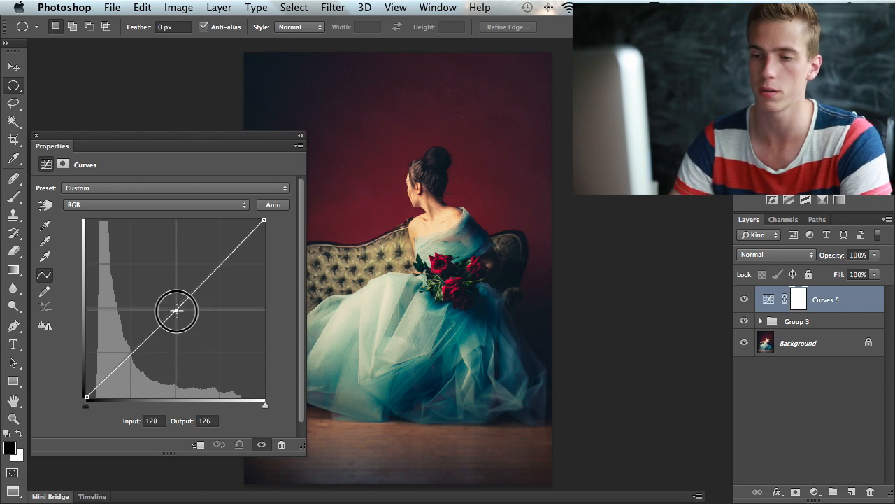
drag(176, 310, 176, 334)
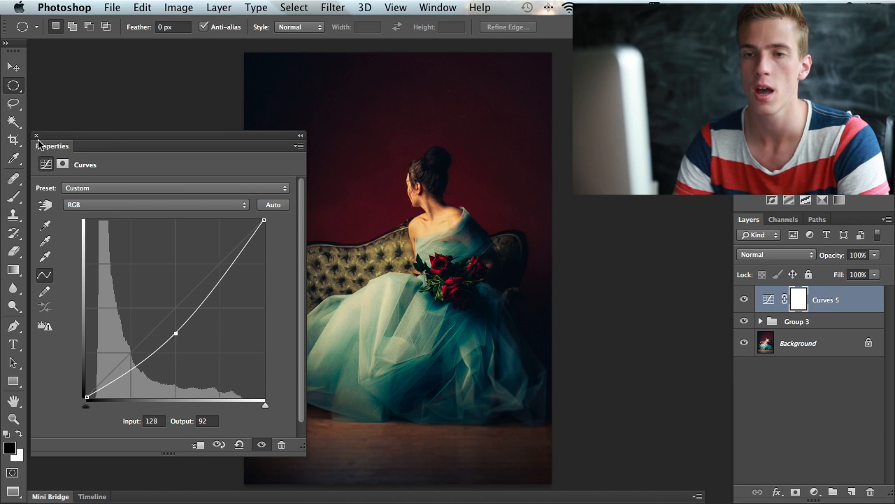
click(37, 136)
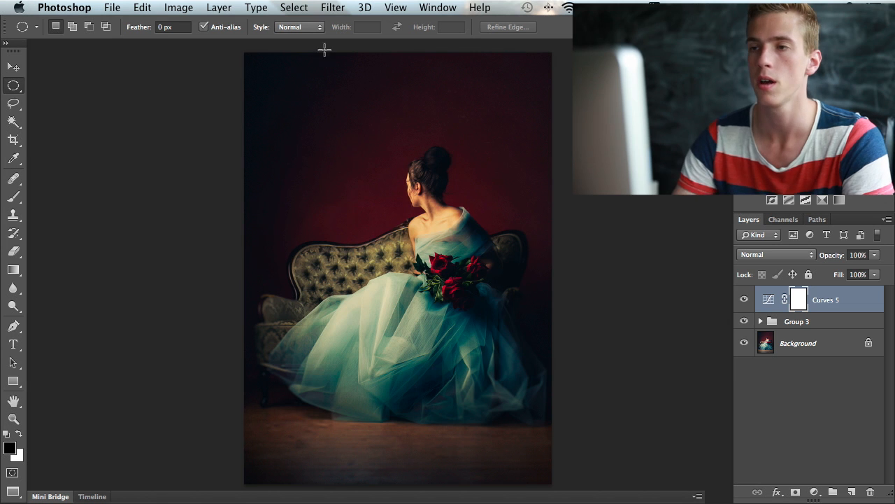
Draw a large elliptical selection over the woman covering most of the photo for the vignette mask.
drag(324, 49, 463, 406)
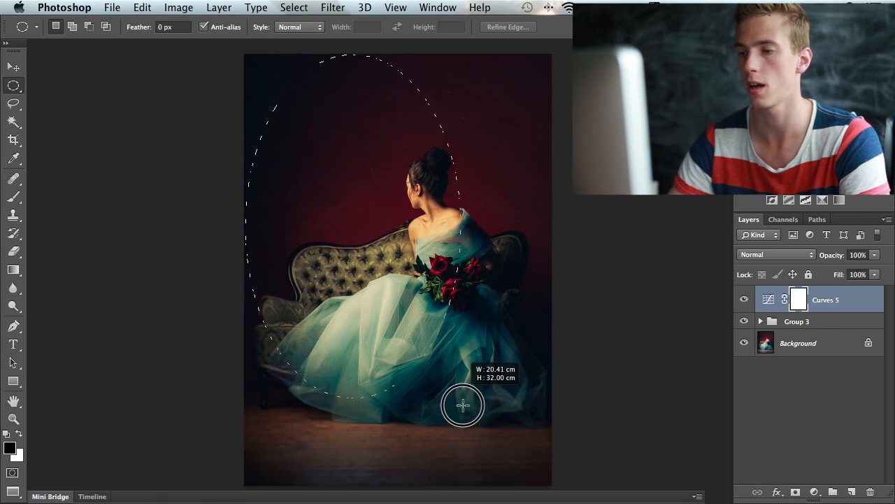
drag(461, 406, 545, 479)
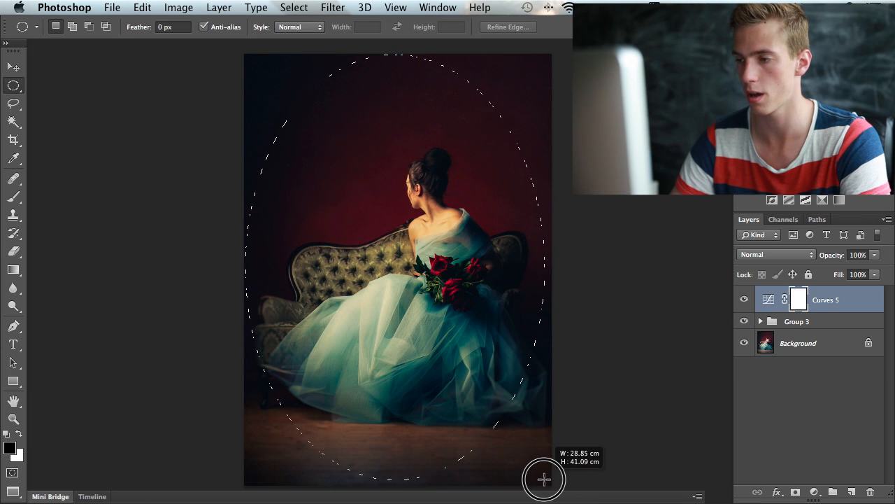
drag(544, 479, 549, 473)
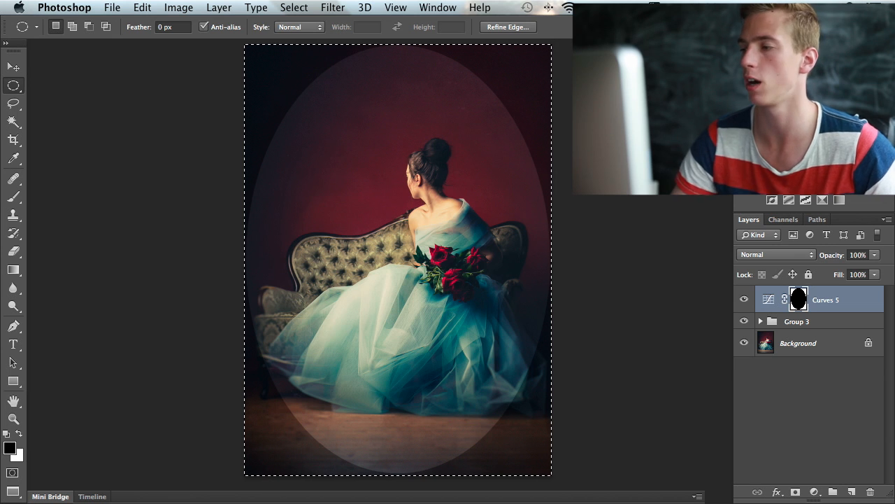
Apply a large-radius Gaussian Blur to the Curves 5 oval mask for a soft fade.
click(333, 7)
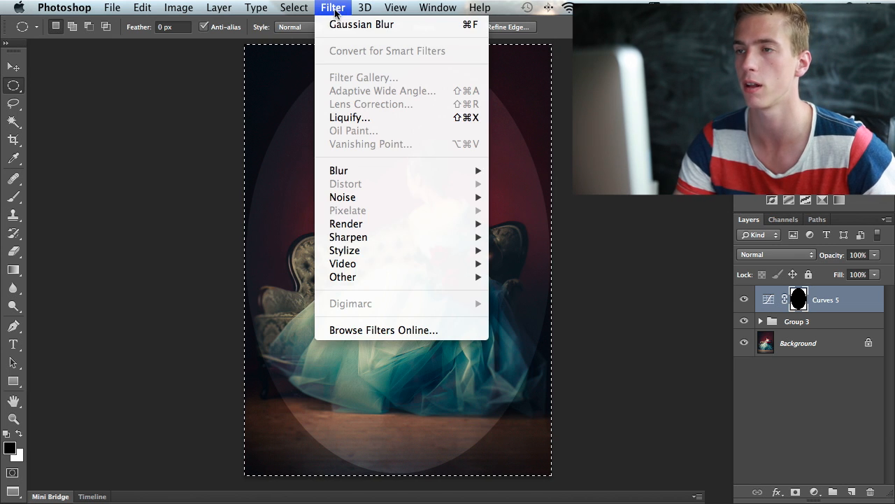
mouse_move(339, 170)
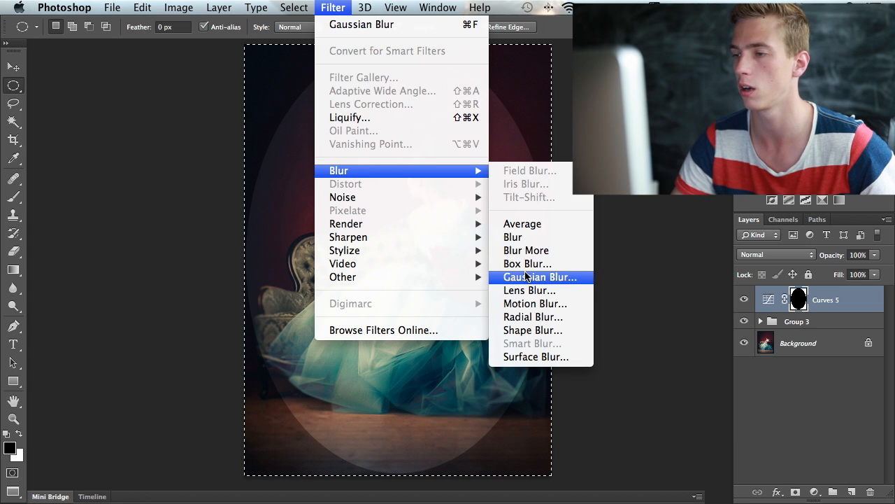
click(541, 277)
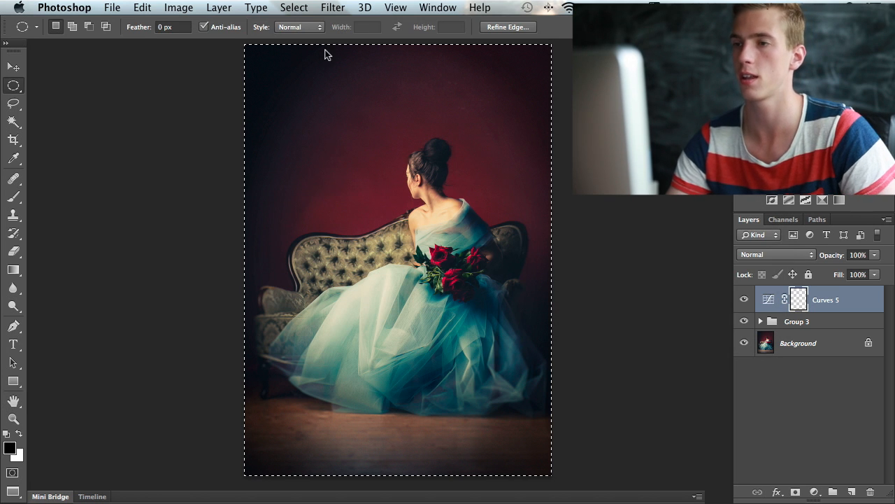
click(745, 299)
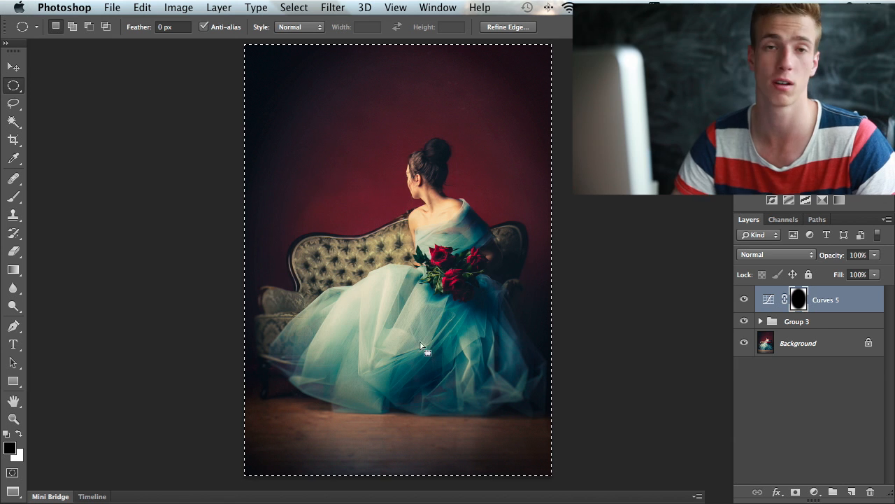
mouse_move(282, 86)
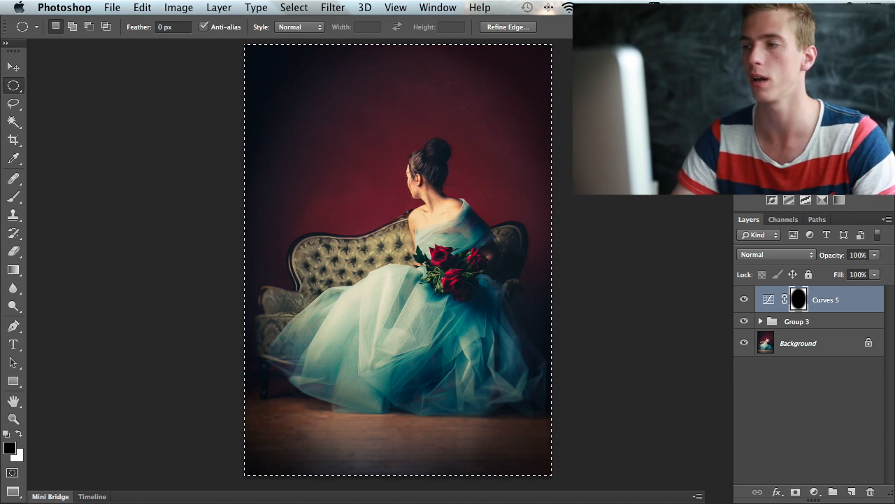
Hide the Curves 5 vignette and add a second Curves adjustment layer.
click(744, 299)
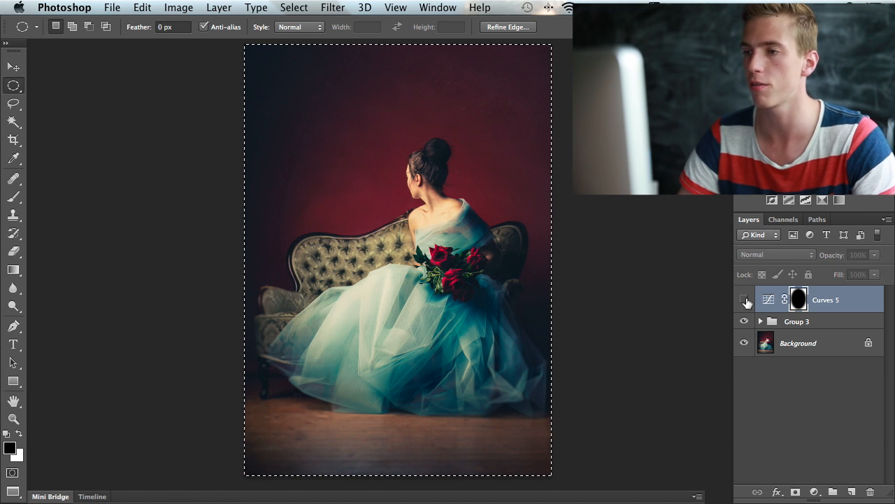
click(744, 300)
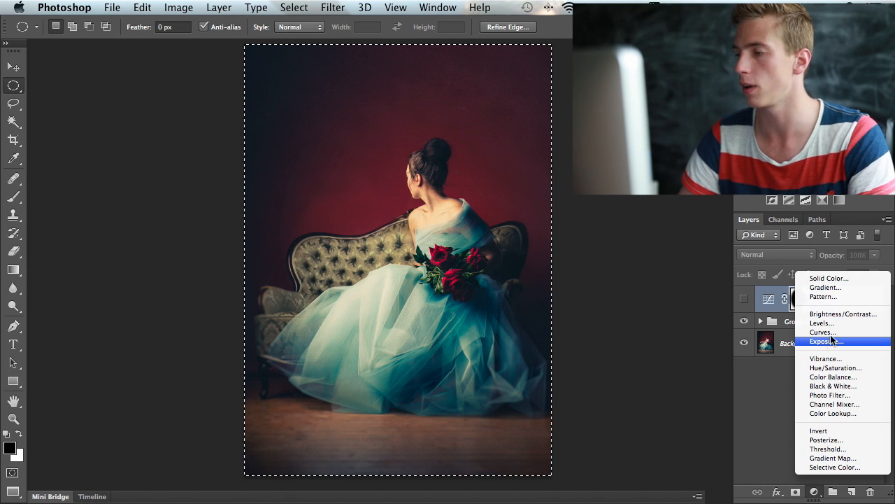
click(822, 331)
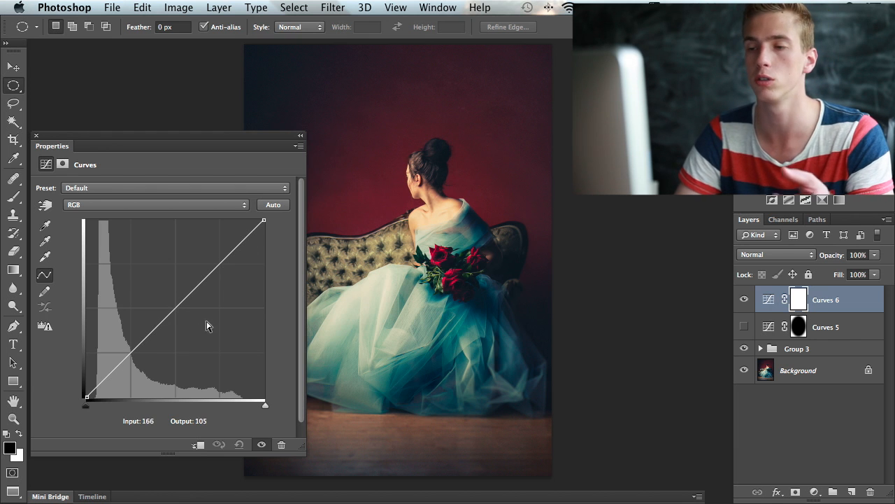
Pull the curve's top-right point down to about output 100, heavily darkening the whole image.
drag(264, 219, 270, 259)
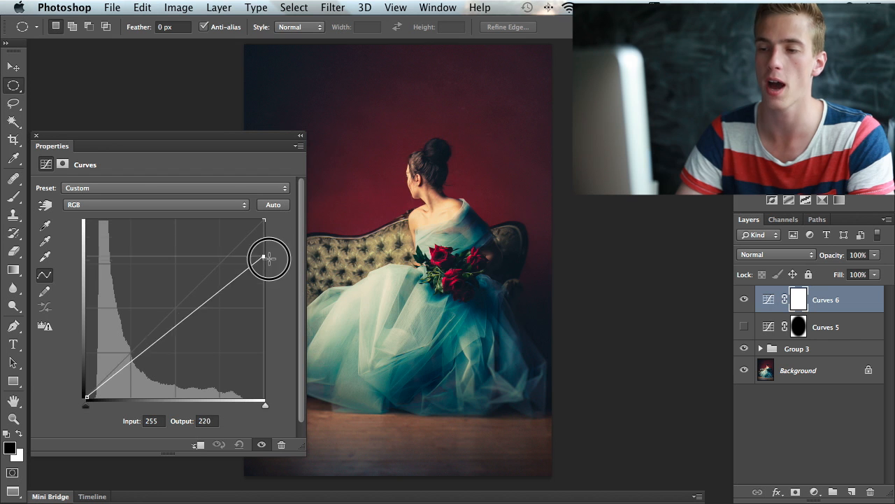
drag(269, 259, 276, 328)
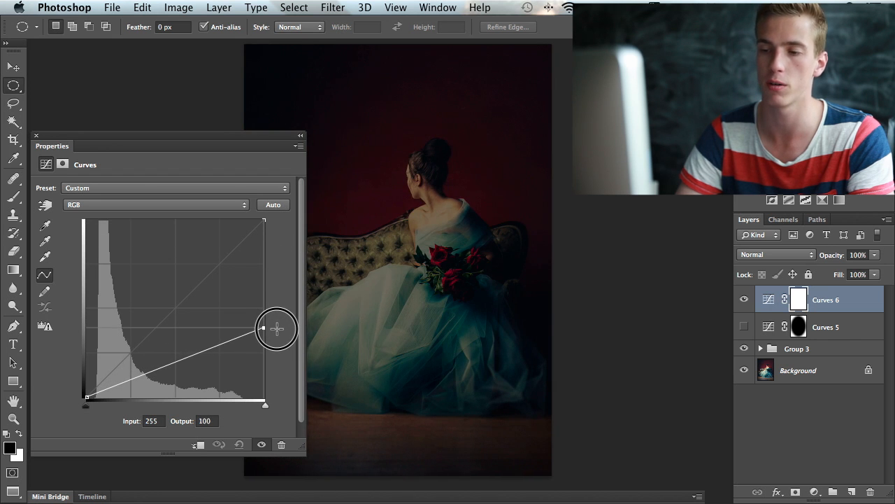
drag(262, 329, 262, 334)
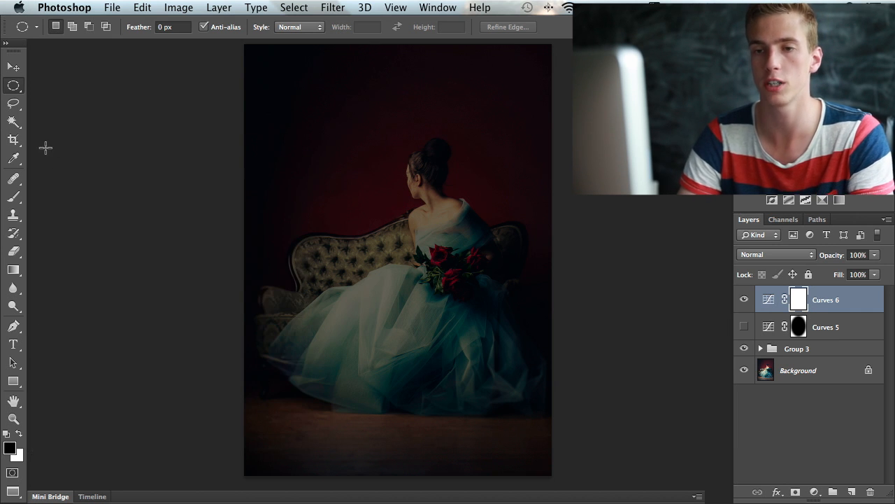
Brush the woman back to normal brightness on the Curves 6 mask with a soft brush.
click(14, 197)
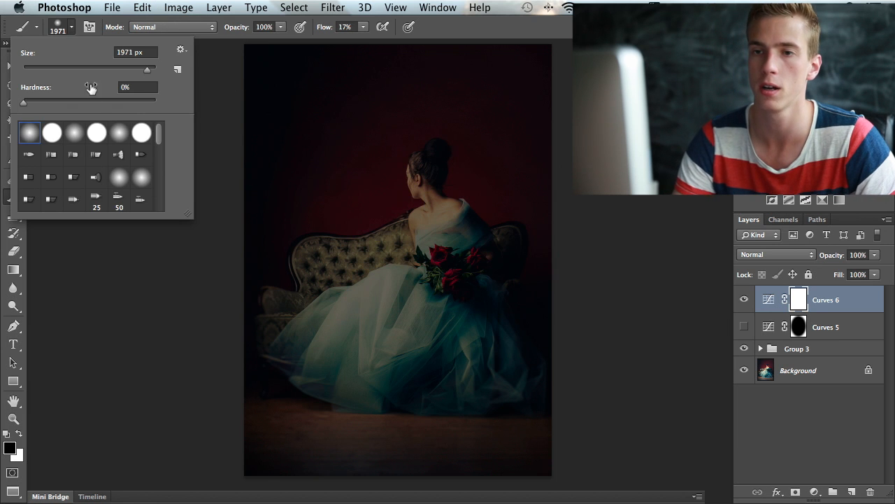
mouse_move(428, 196)
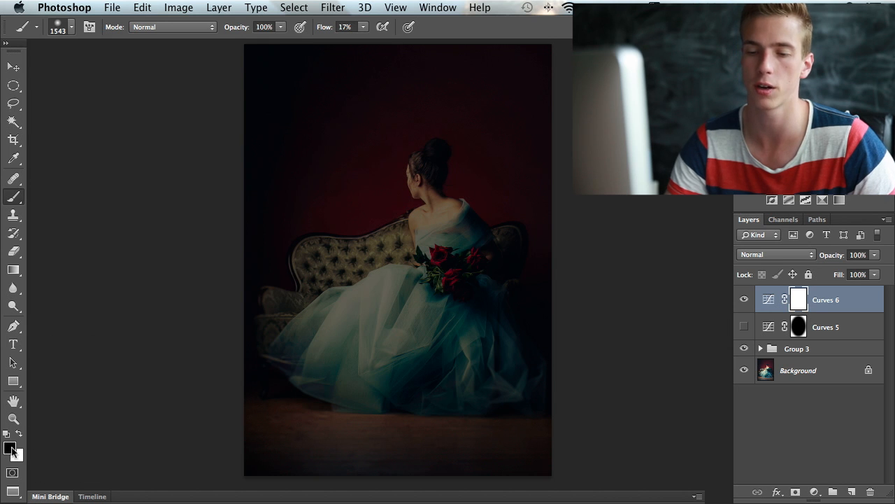
mouse_move(428, 175)
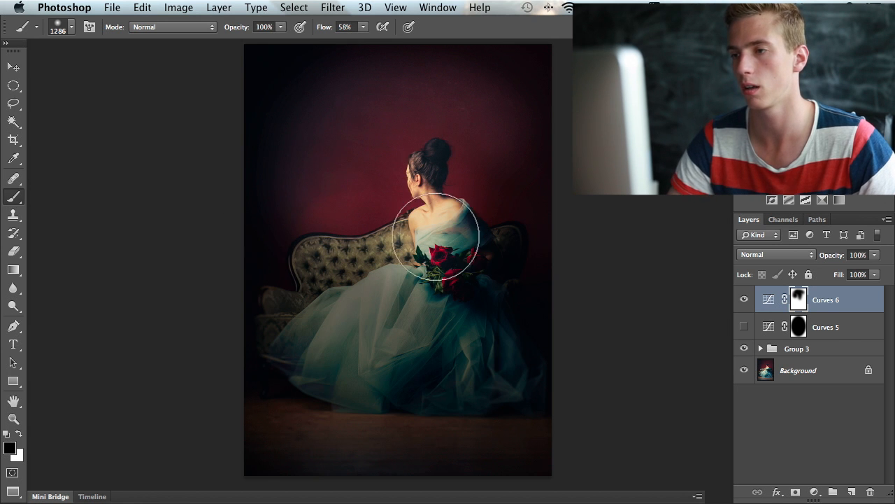
drag(437, 238, 328, 361)
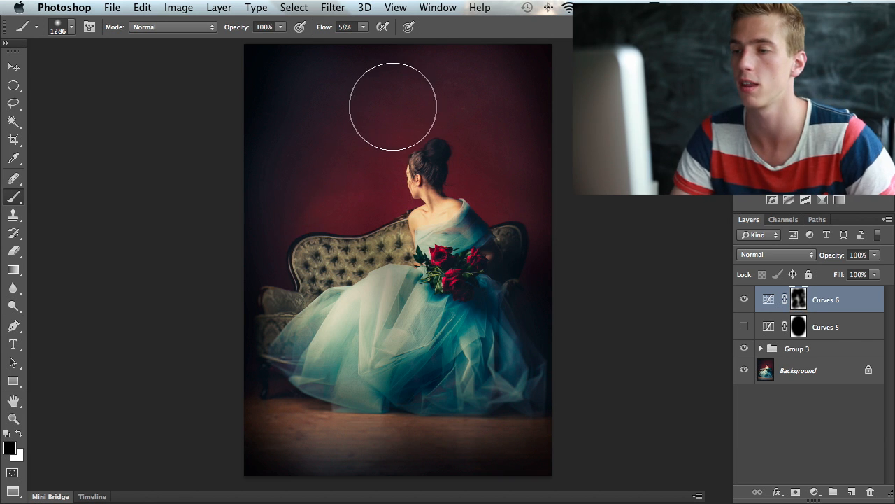
mouse_move(404, 187)
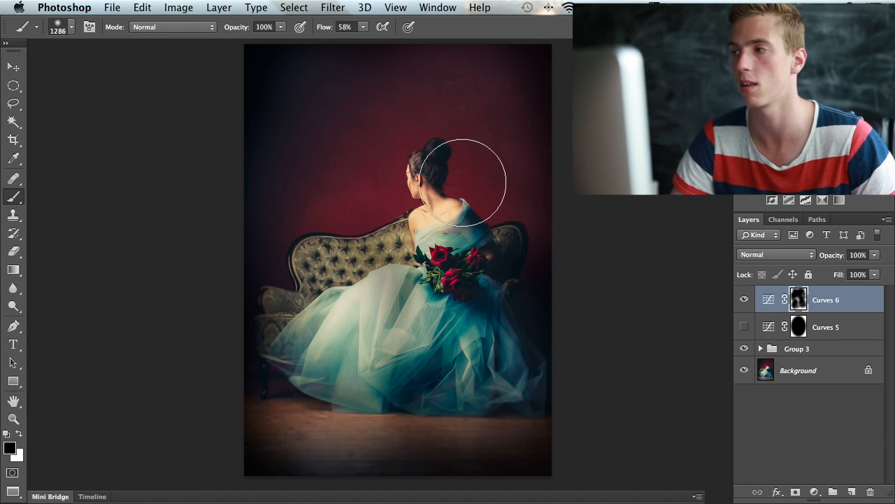
Toggle Curves 6 visibility repeatedly to compare the brushed vignette, leaving it hidden.
click(743, 299)
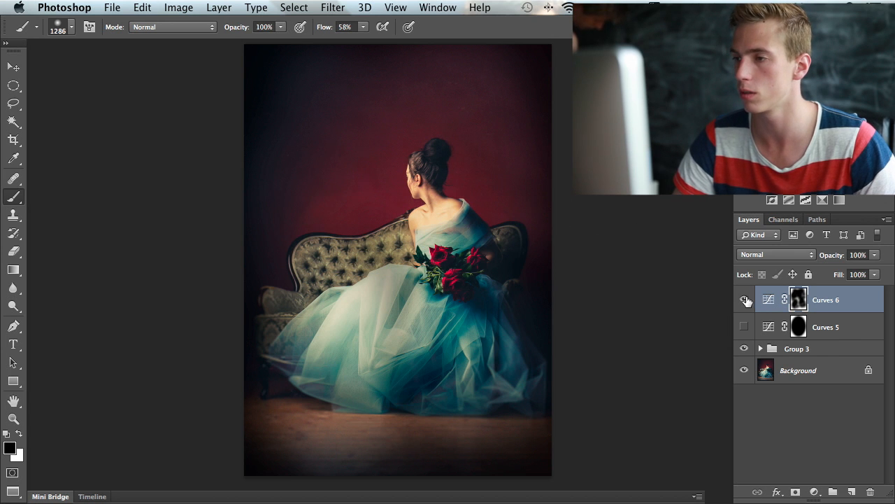
click(744, 299)
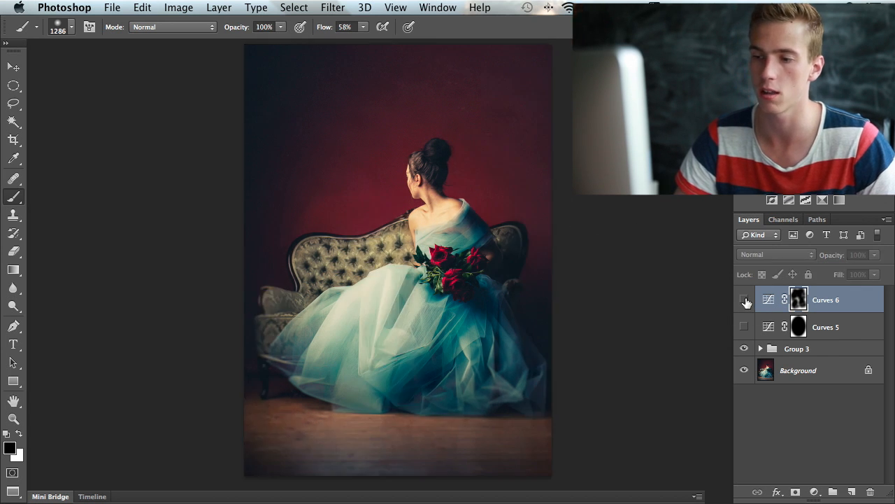
click(744, 300)
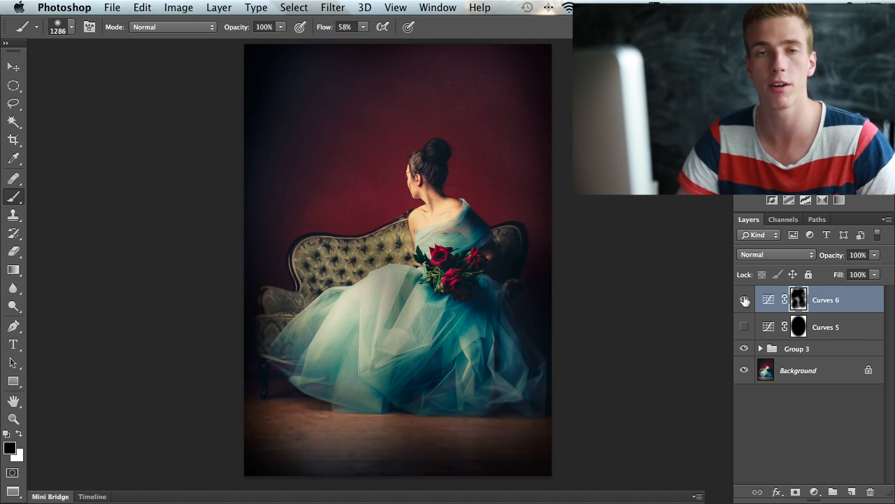
mouse_move(437, 210)
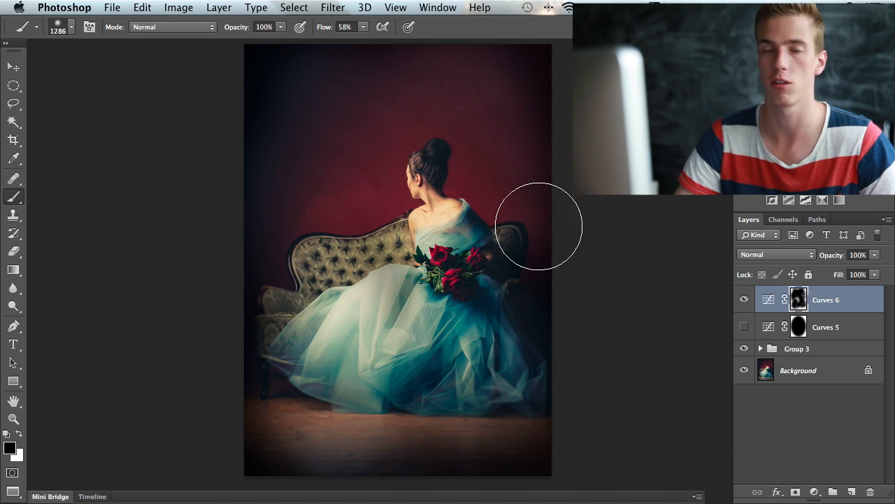
mouse_move(489, 74)
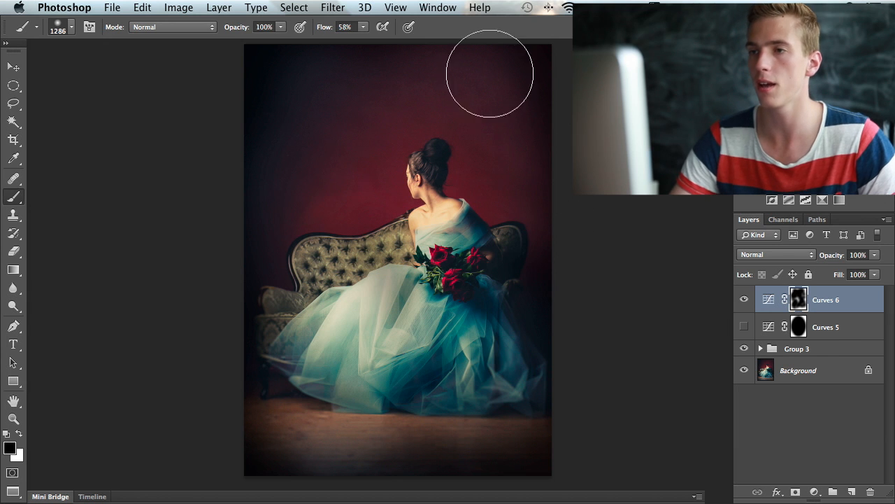
click(744, 299)
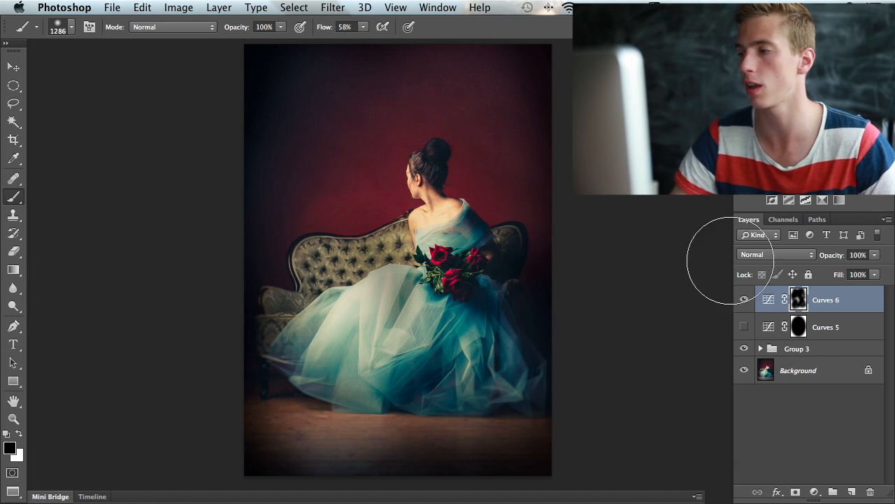
click(332, 8)
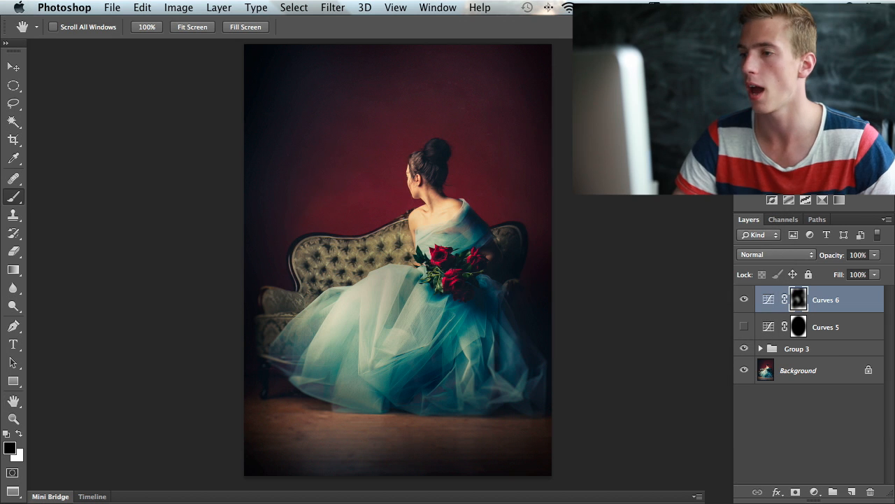
click(744, 300)
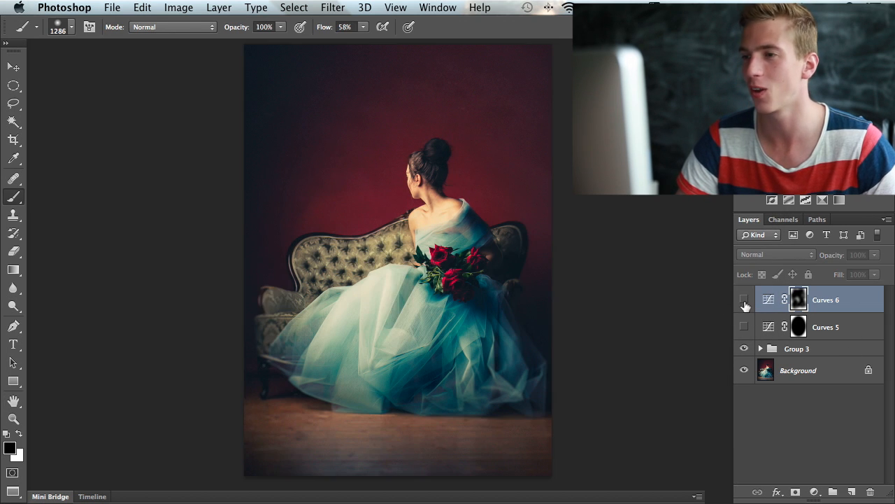
click(745, 300)
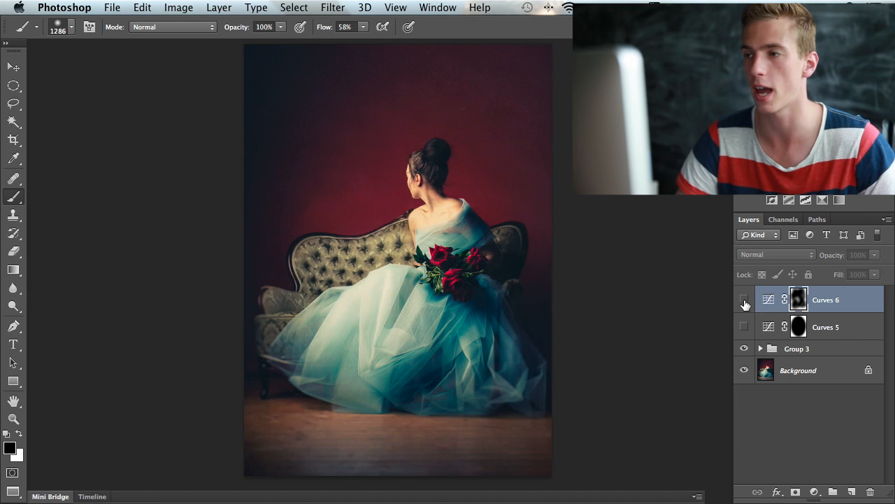
click(744, 299)
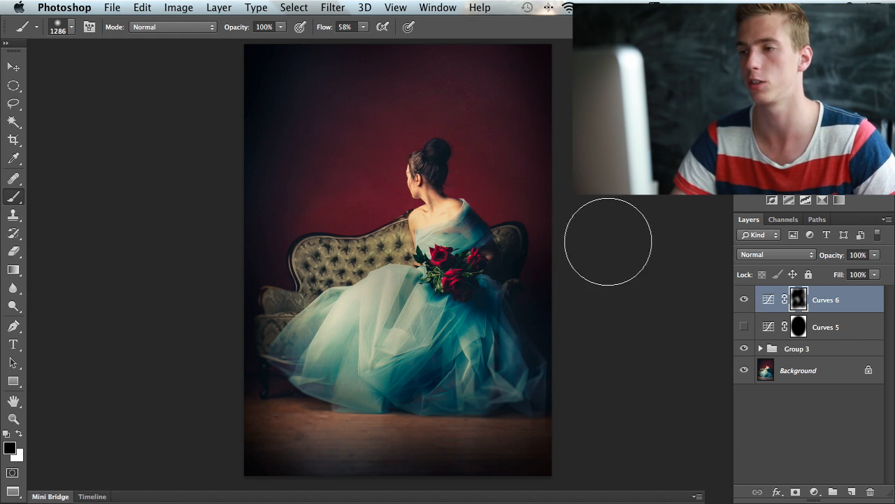
mouse_move(425, 173)
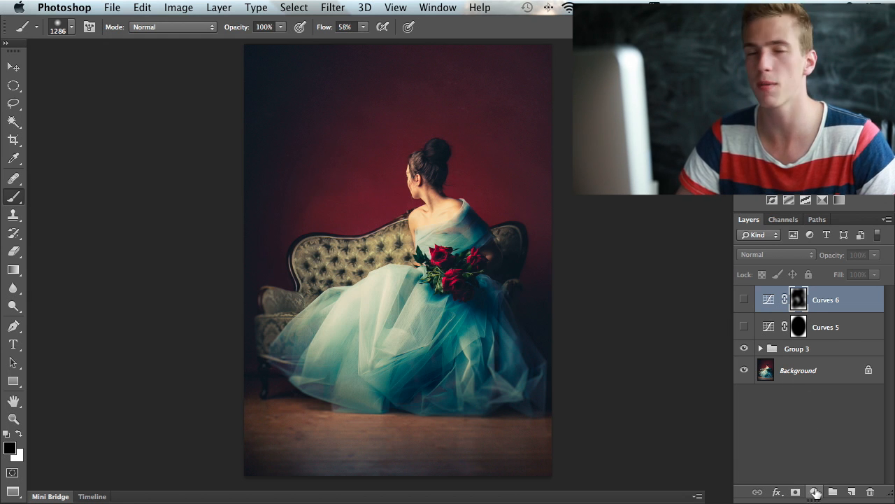
Add a third Curves layer, Curves 7, with its midpoint pulled down to darken the photo.
click(814, 491)
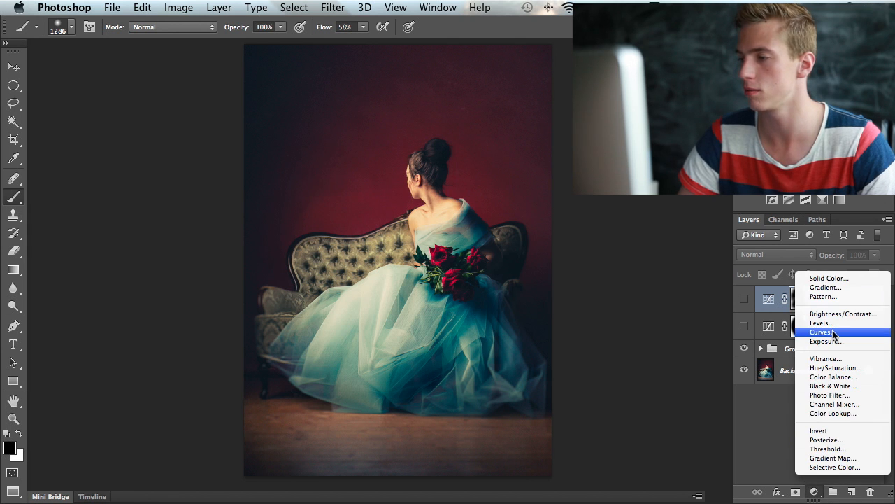
click(820, 332)
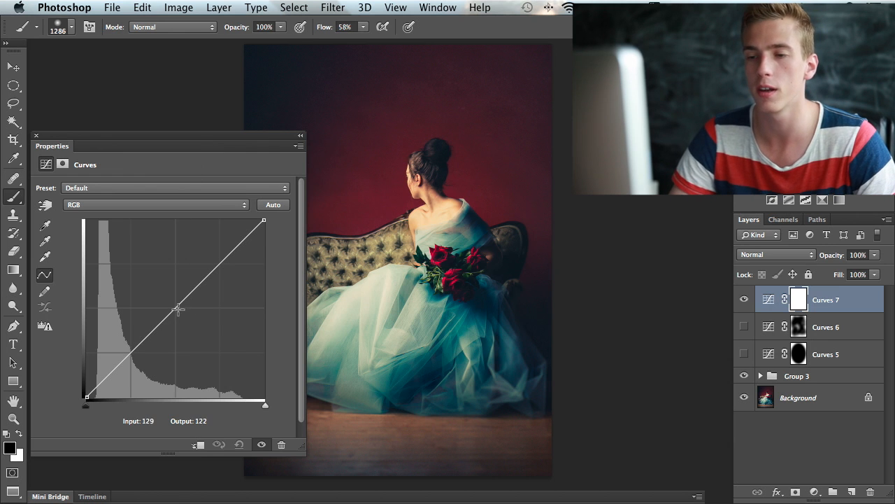
drag(178, 310, 175, 333)
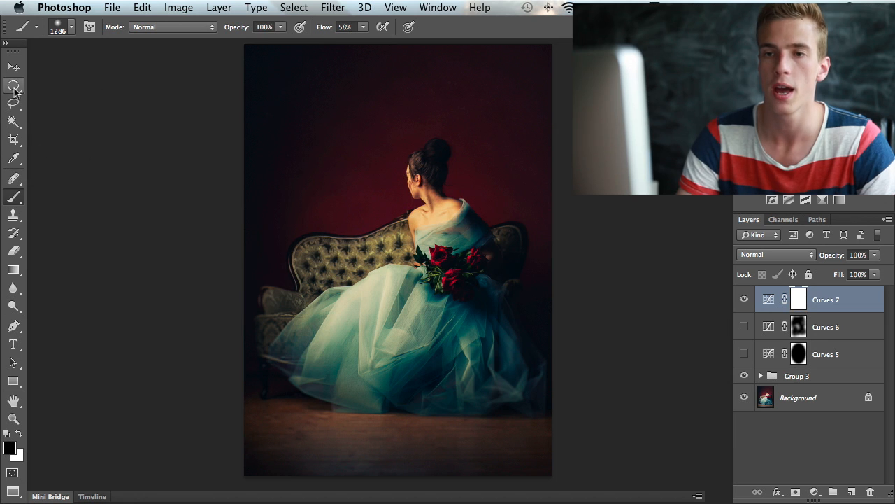
Lasso loose scribbled selections down the left edge and along the bottom floor for the Curves 7 mask.
click(14, 103)
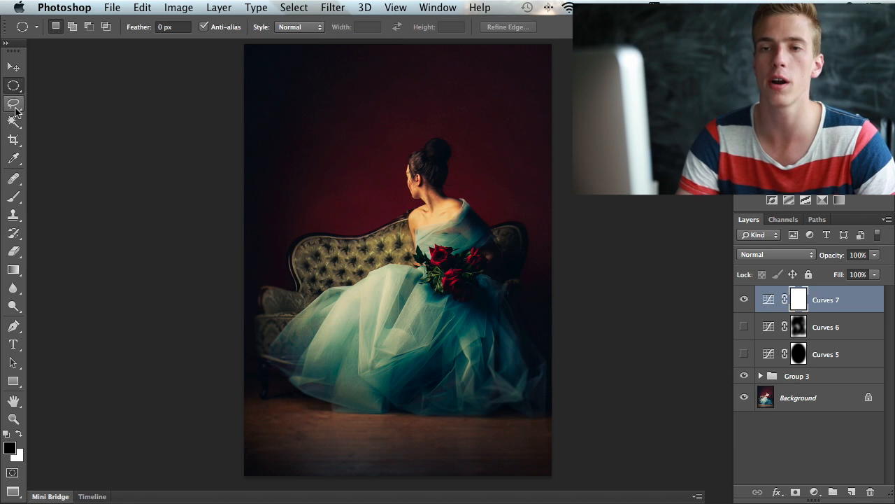
click(14, 103)
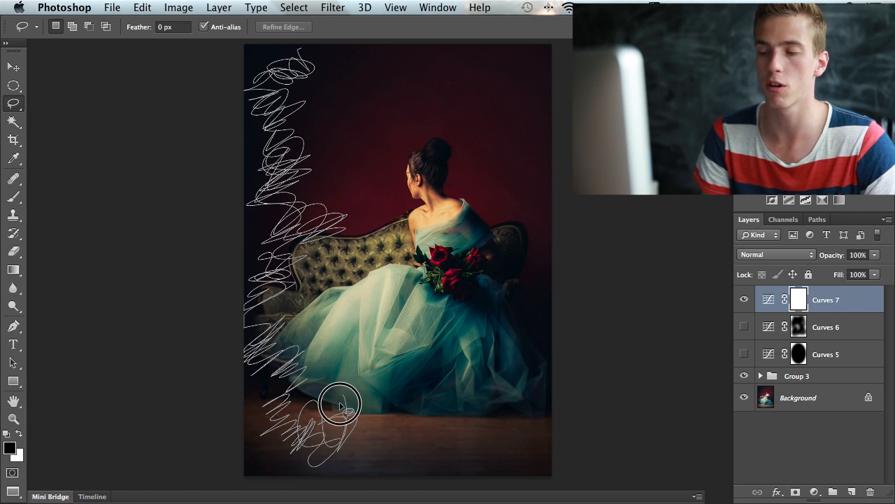
drag(342, 406, 399, 438)
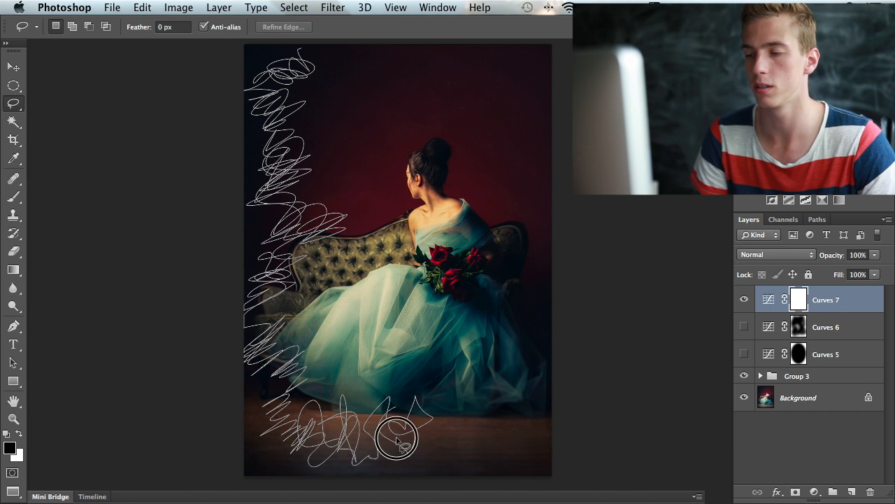
drag(398, 437, 490, 434)
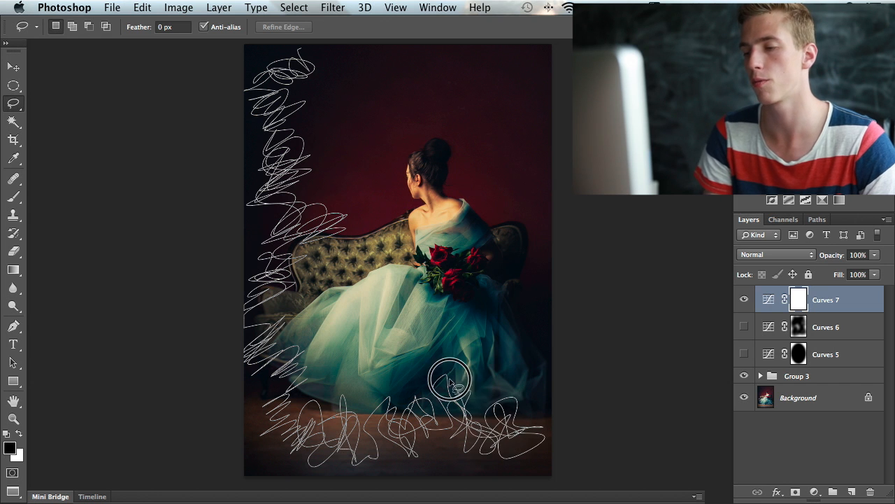
drag(451, 382, 539, 350)
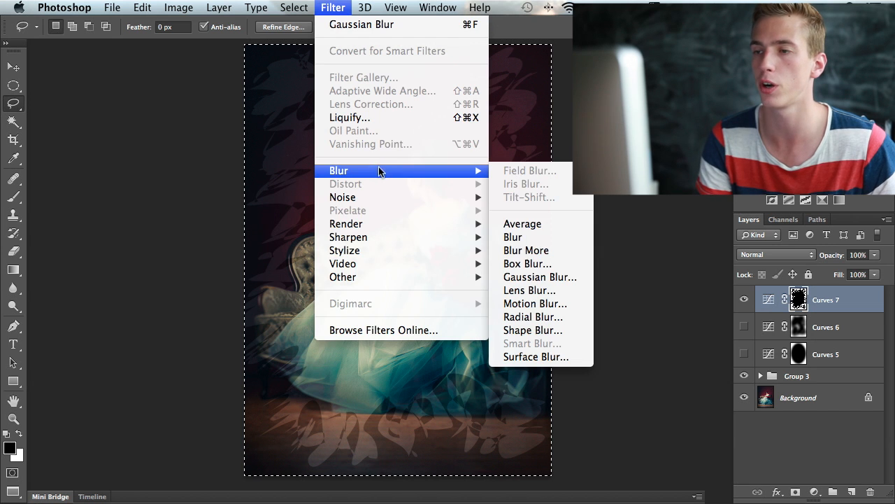
Gaussian-blur the Curves 7 mask at a radius of about 159 pixels.
click(540, 276)
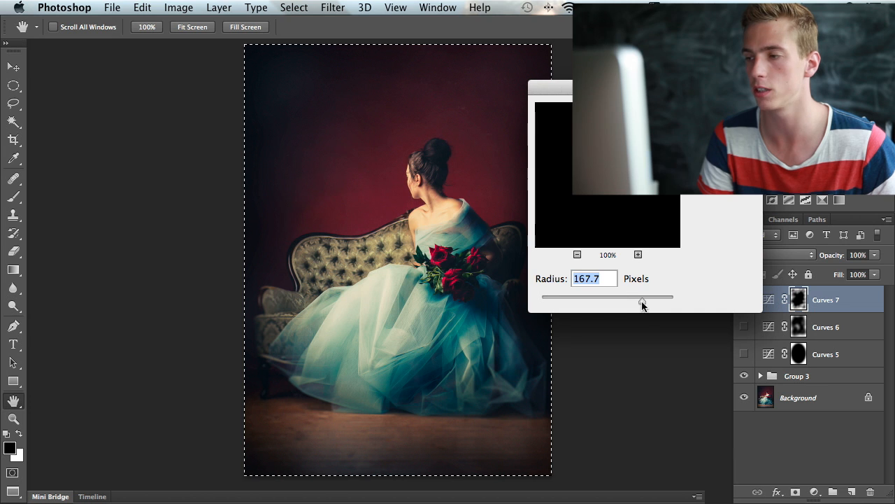
drag(642, 301, 639, 300)
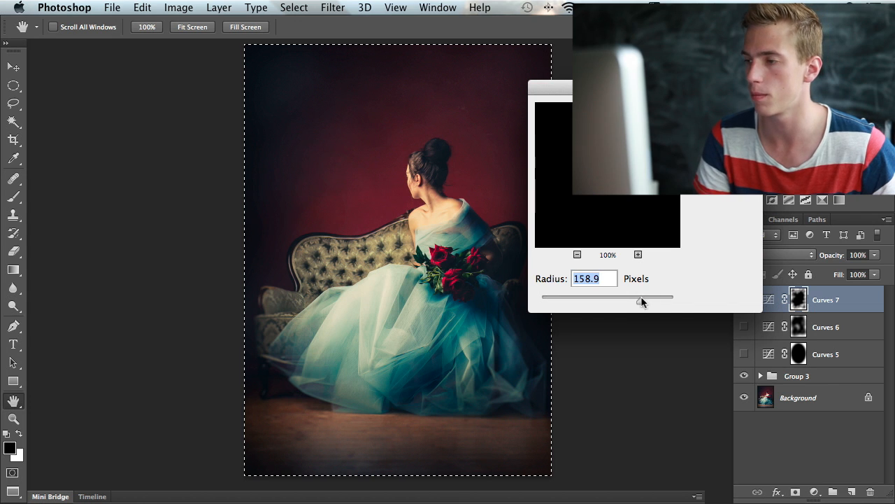
drag(641, 297, 638, 300)
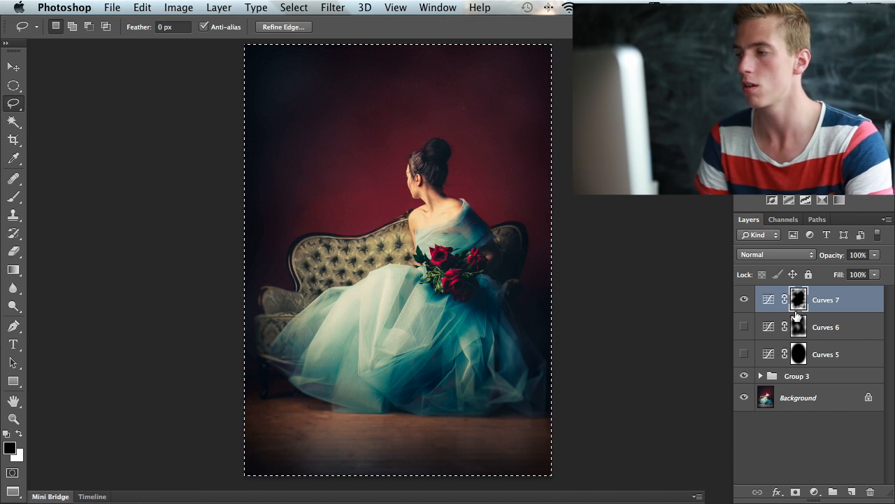
click(744, 300)
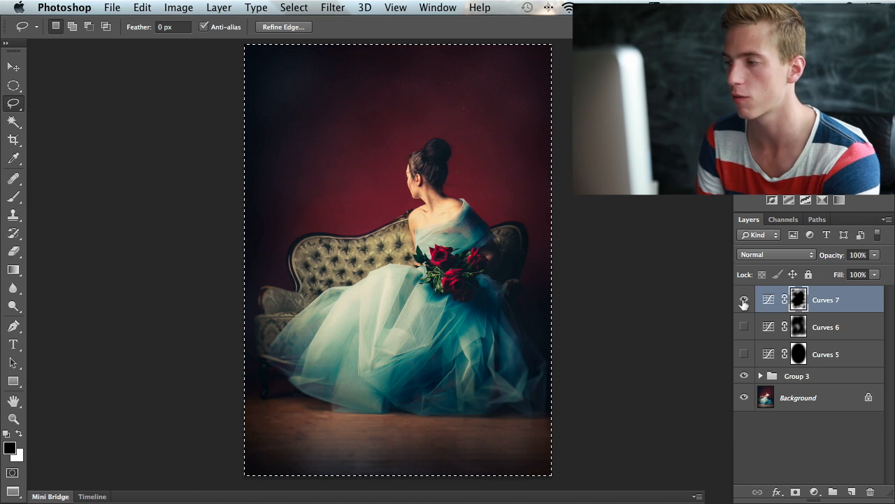
click(744, 300)
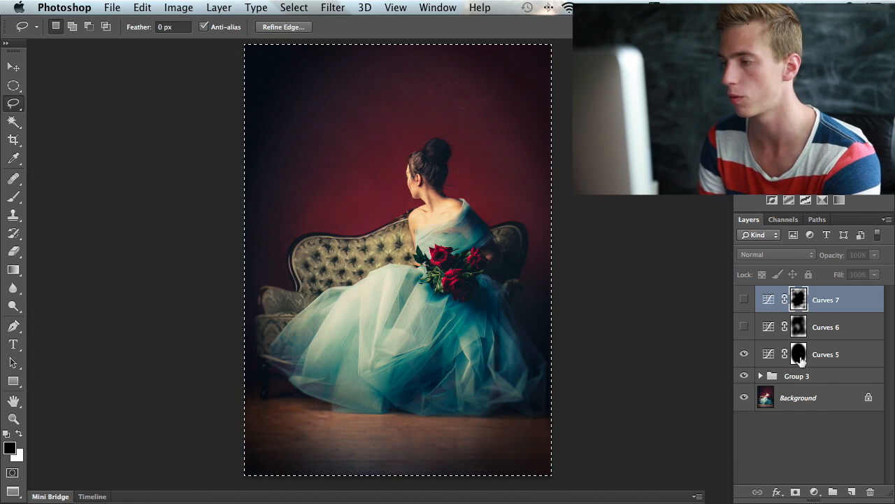
click(799, 354)
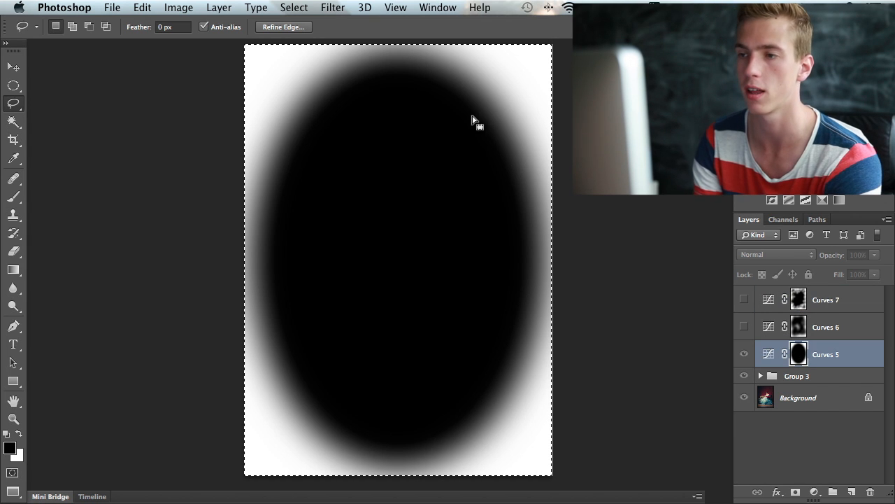
mouse_move(483, 91)
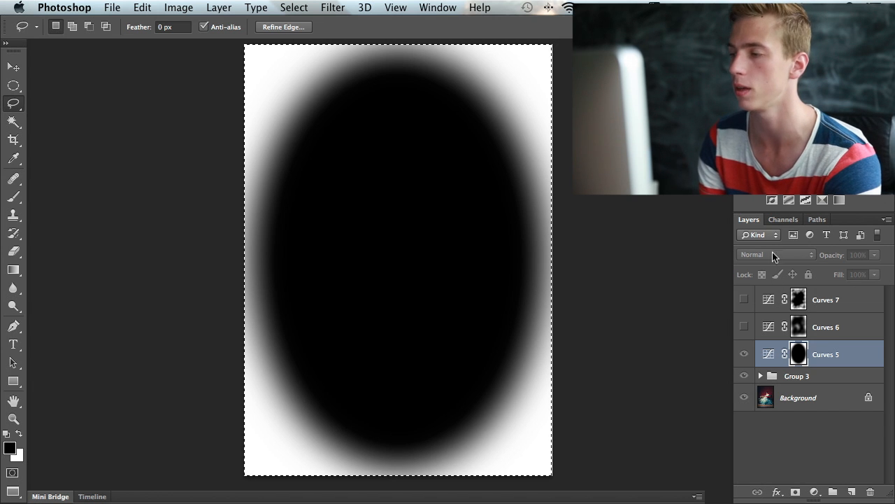
click(744, 355)
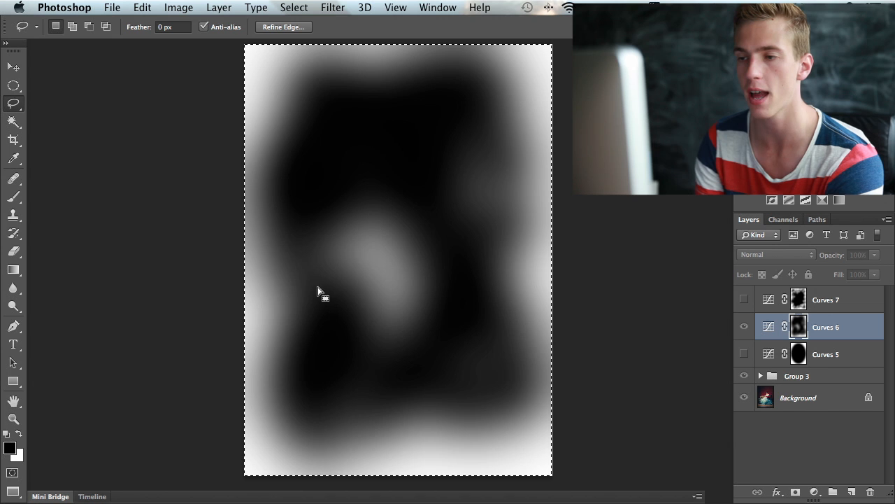
mouse_move(539, 338)
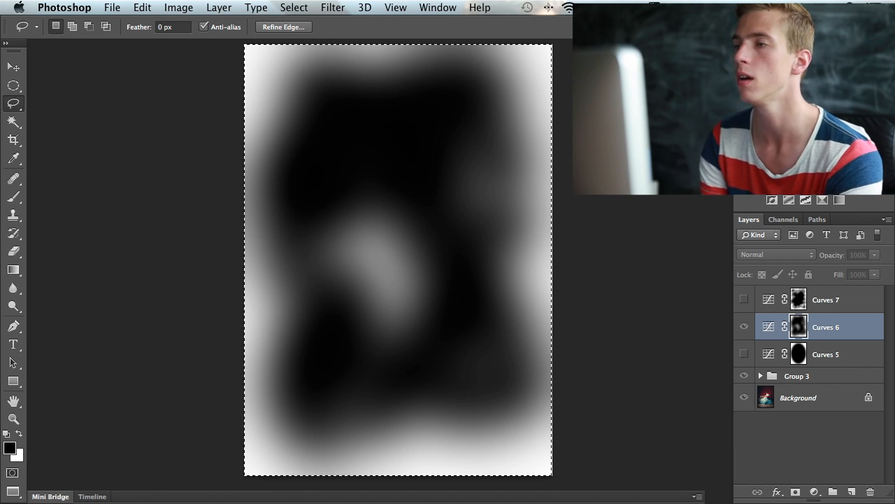
click(745, 327)
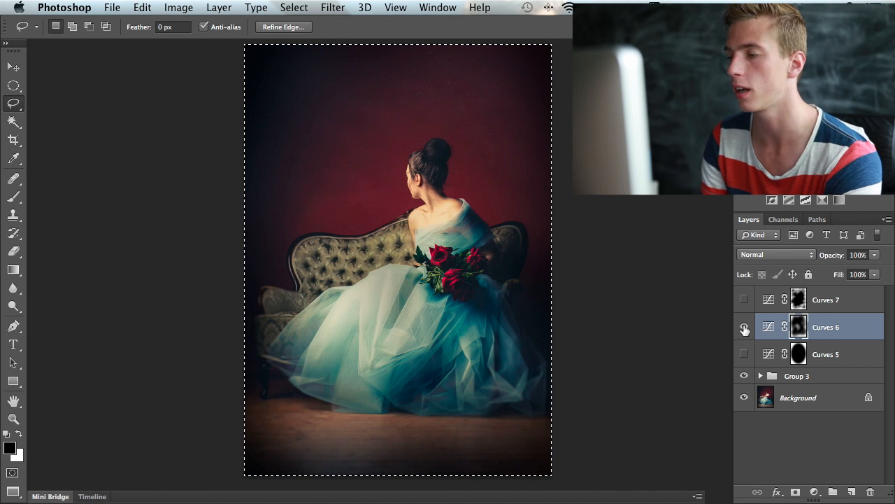
click(745, 327)
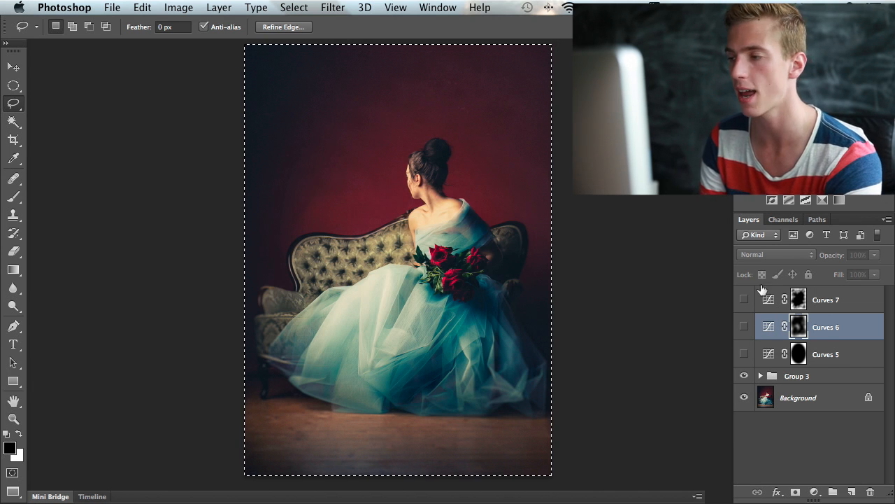
click(744, 298)
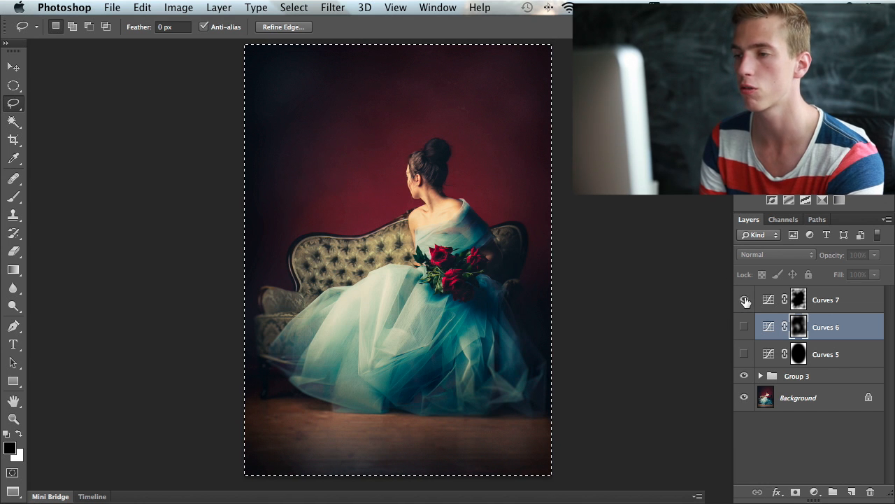
click(745, 299)
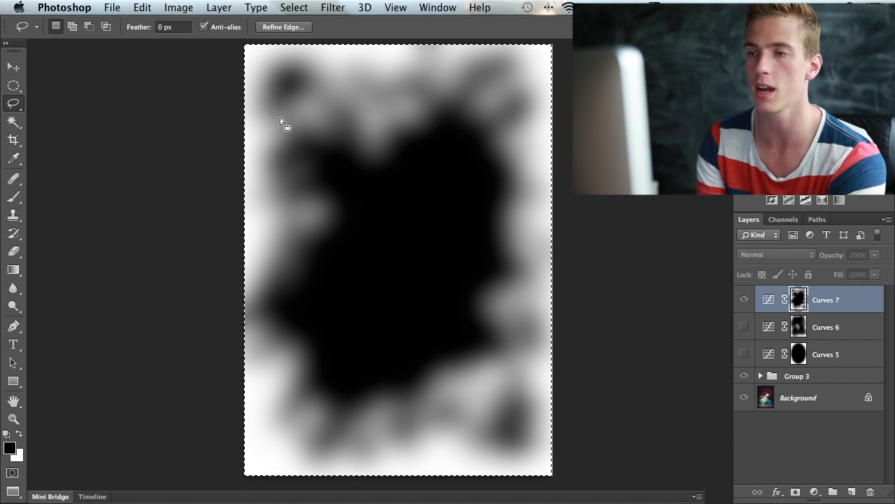
mouse_move(544, 125)
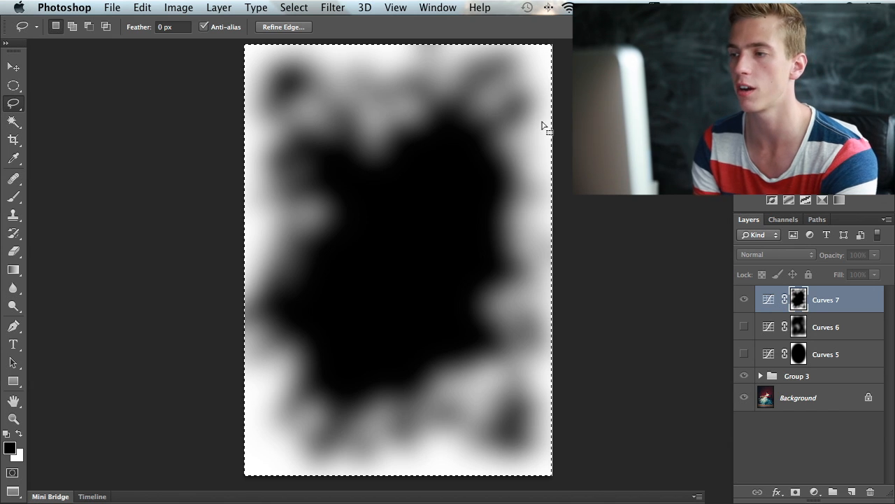
mouse_move(528, 129)
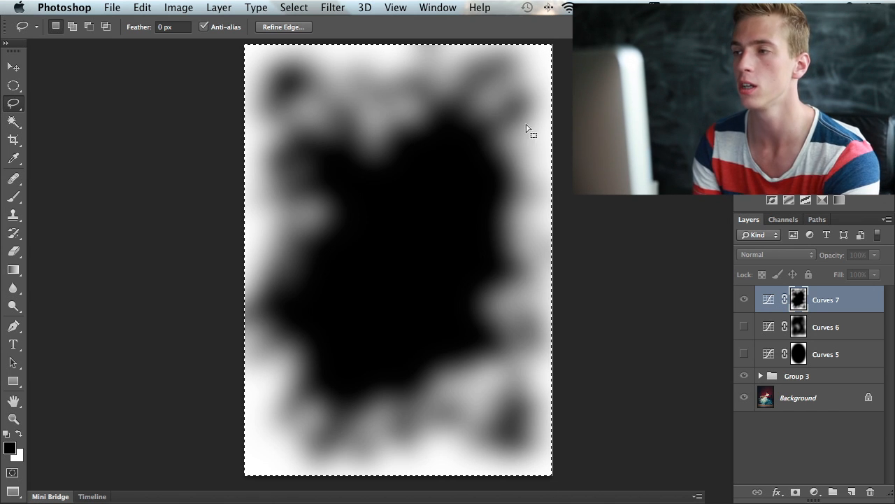
mouse_move(528, 238)
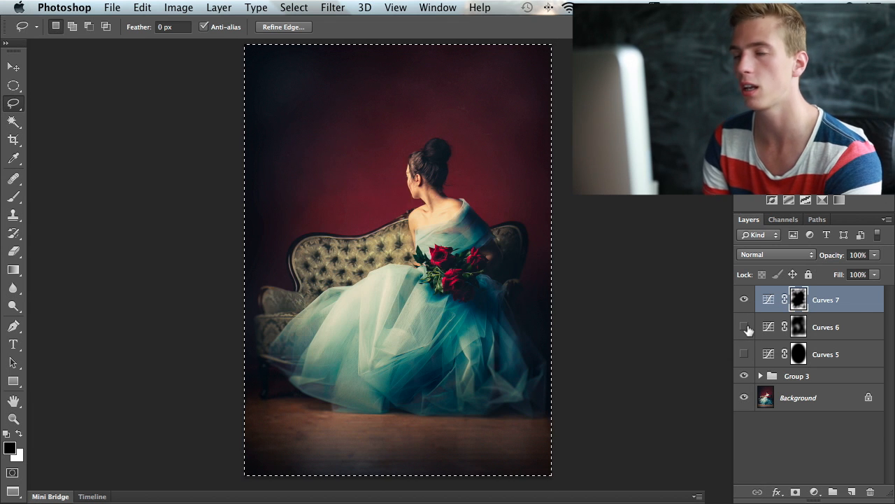
click(744, 318)
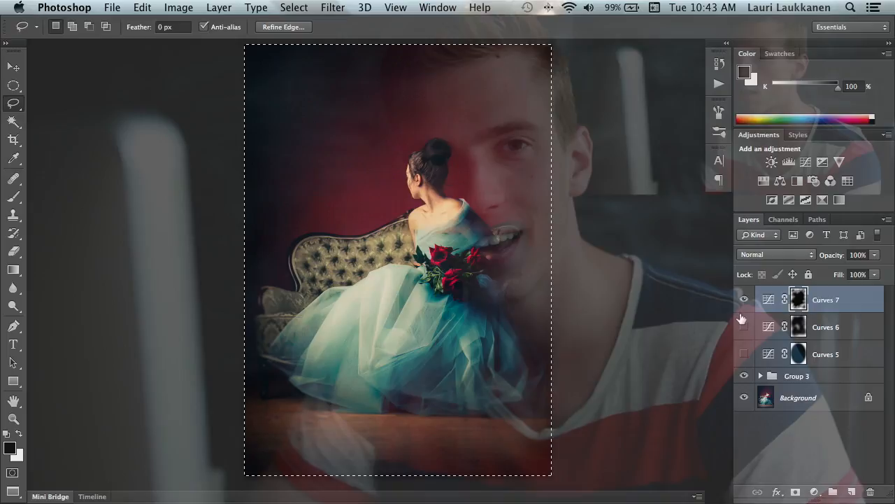